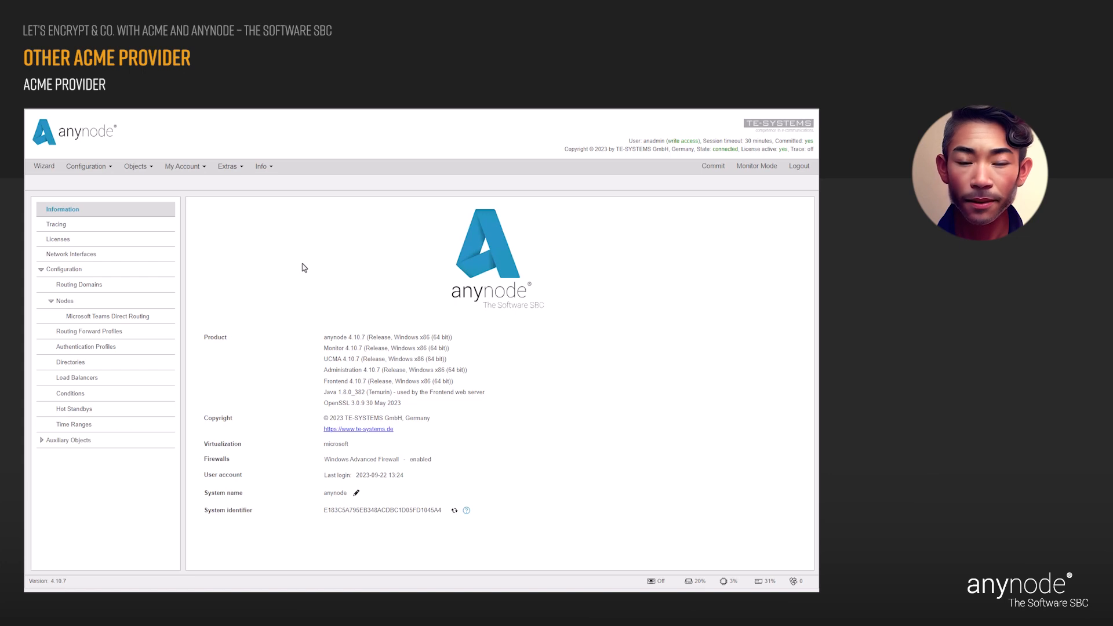
pyautogui.moveTo(237, 171)
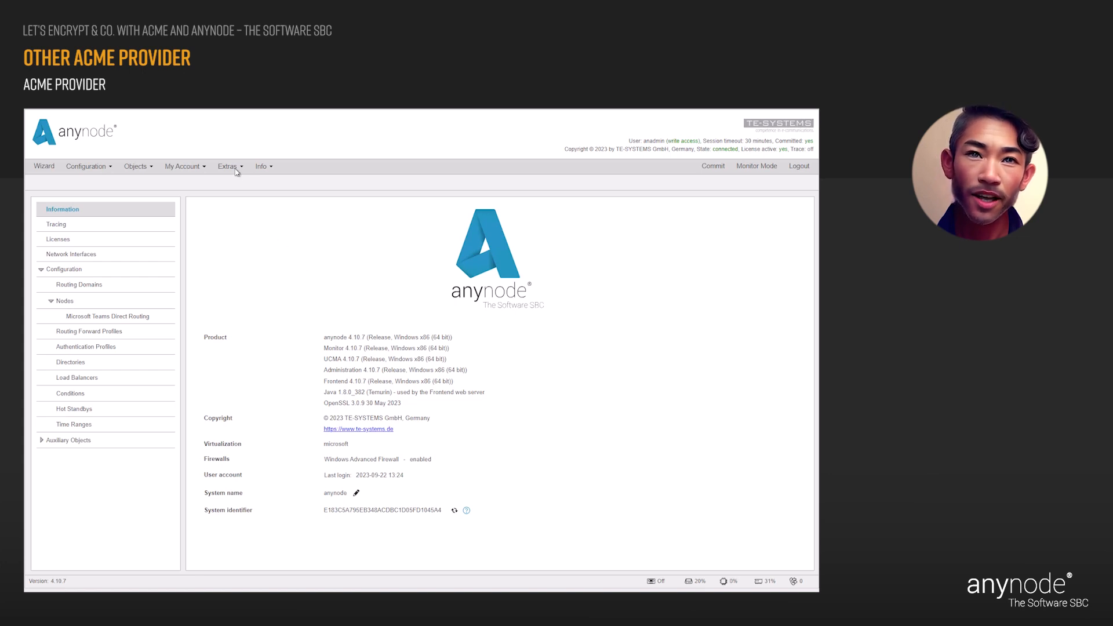
# Reach the ACME Services list via Extras > Certificate Issuance, showing the existing ZeroSSL service.
pyautogui.click(228, 167)
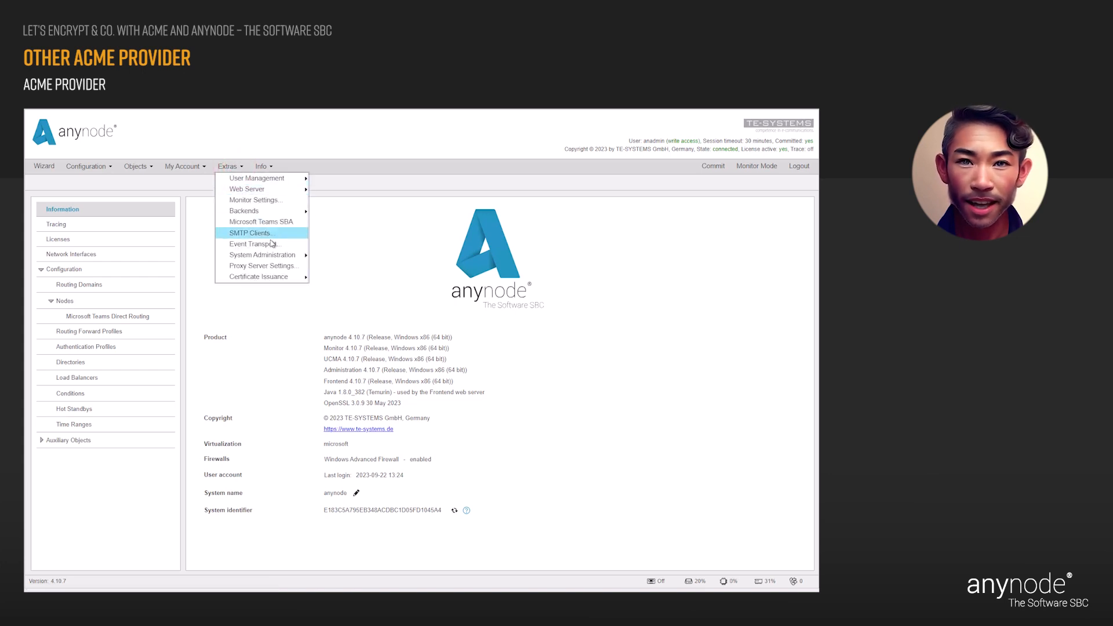
pyautogui.click(262, 276)
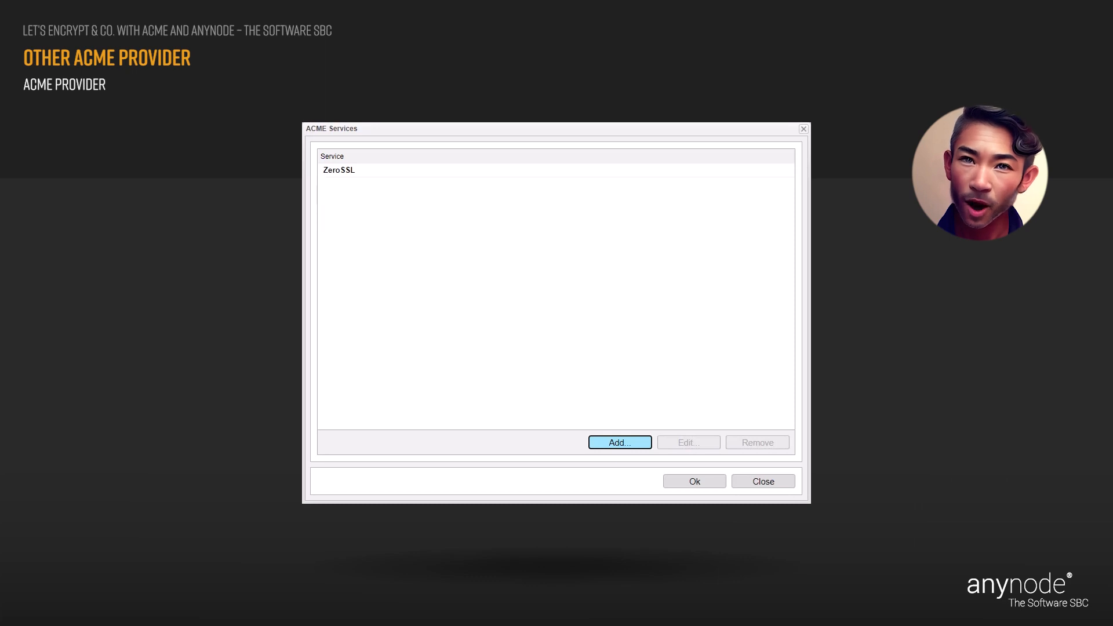
# Begin a new ACME service with provider 'Other' and proceed to the provider URL.
pyautogui.click(620, 443)
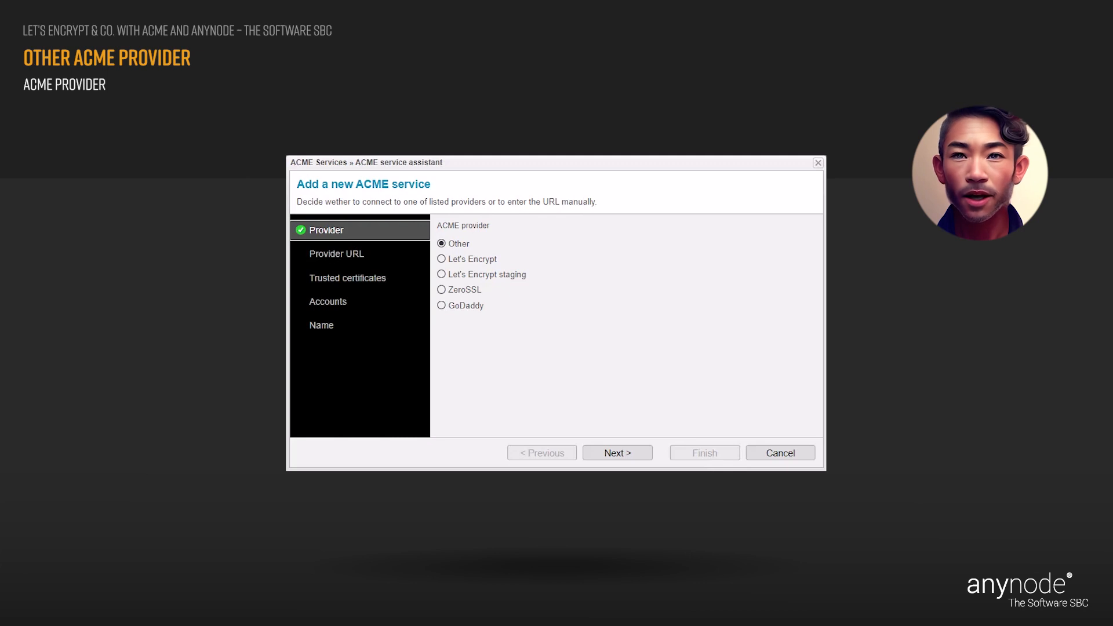
pyautogui.moveTo(487, 274)
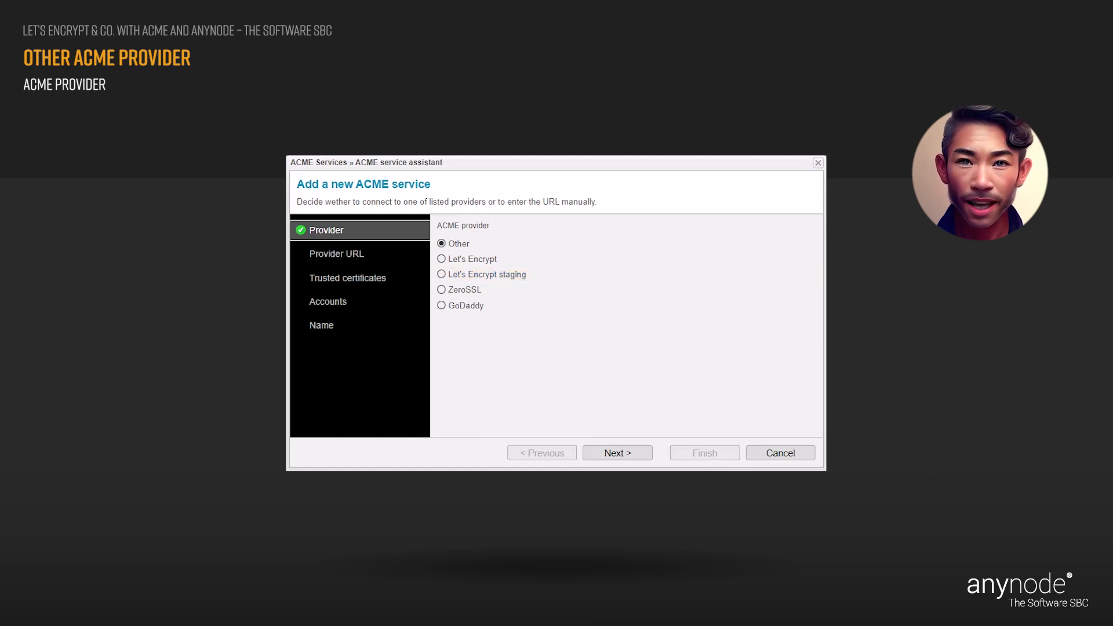
pyautogui.click(457, 244)
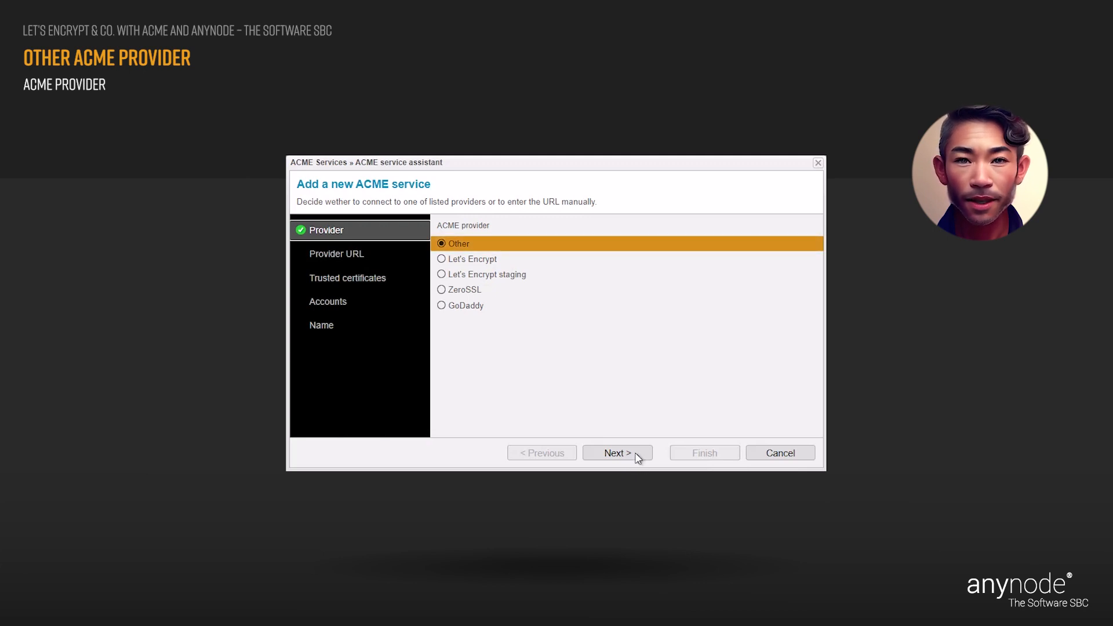
pyautogui.click(617, 452)
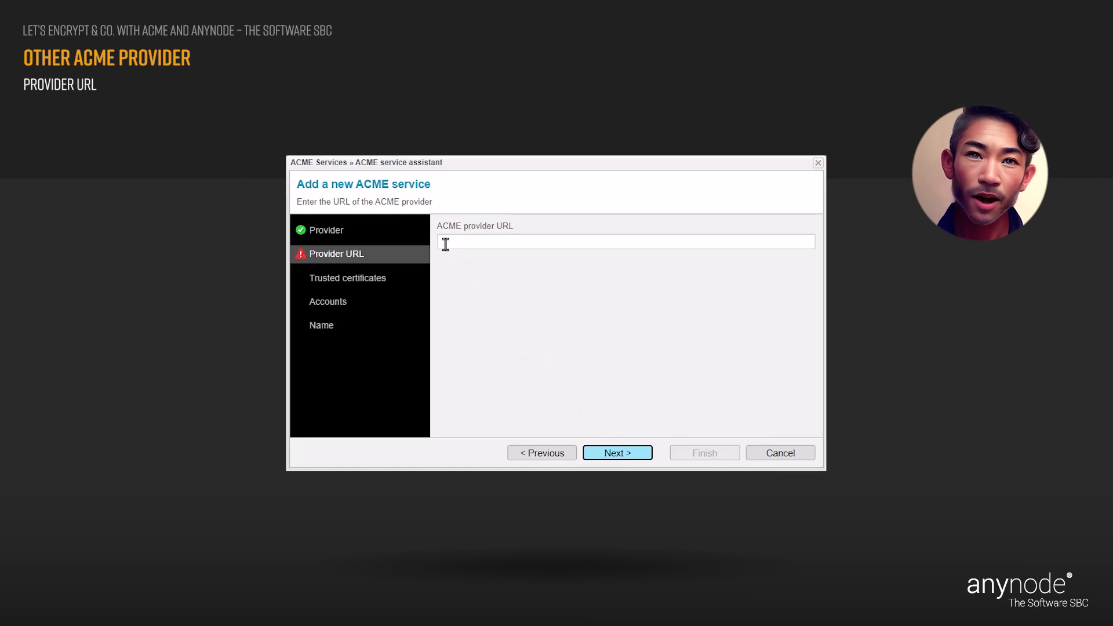
pyautogui.write('https://acme.zerossl.com/v2/DV90')
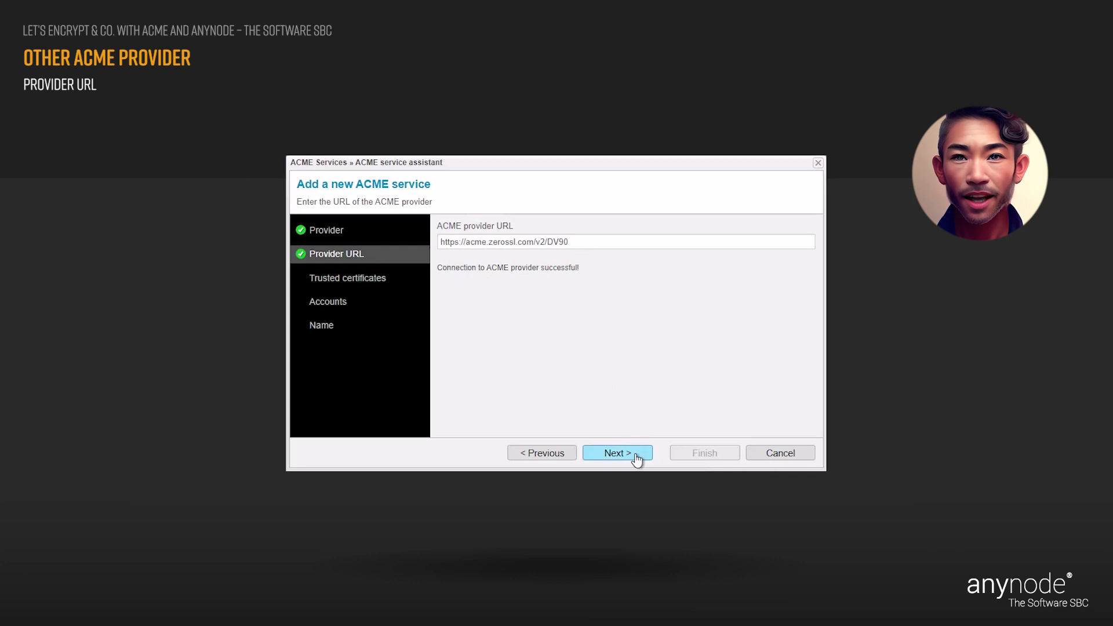
pyautogui.click(617, 452)
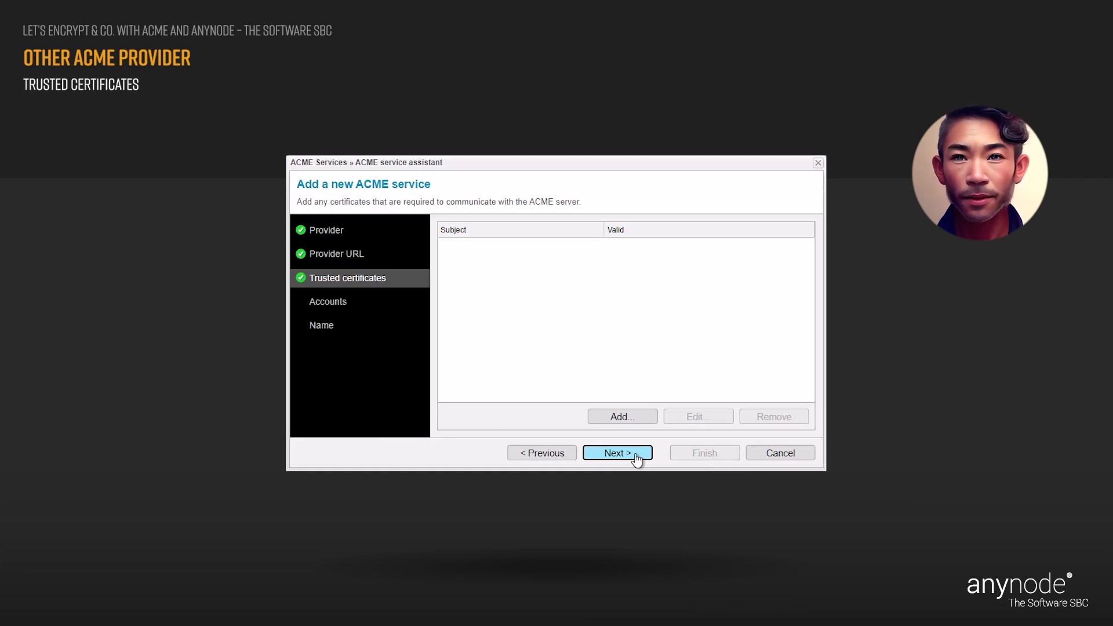
# Skip trusted certificates and start the new account assistant from the accounts step.
pyautogui.click(617, 452)
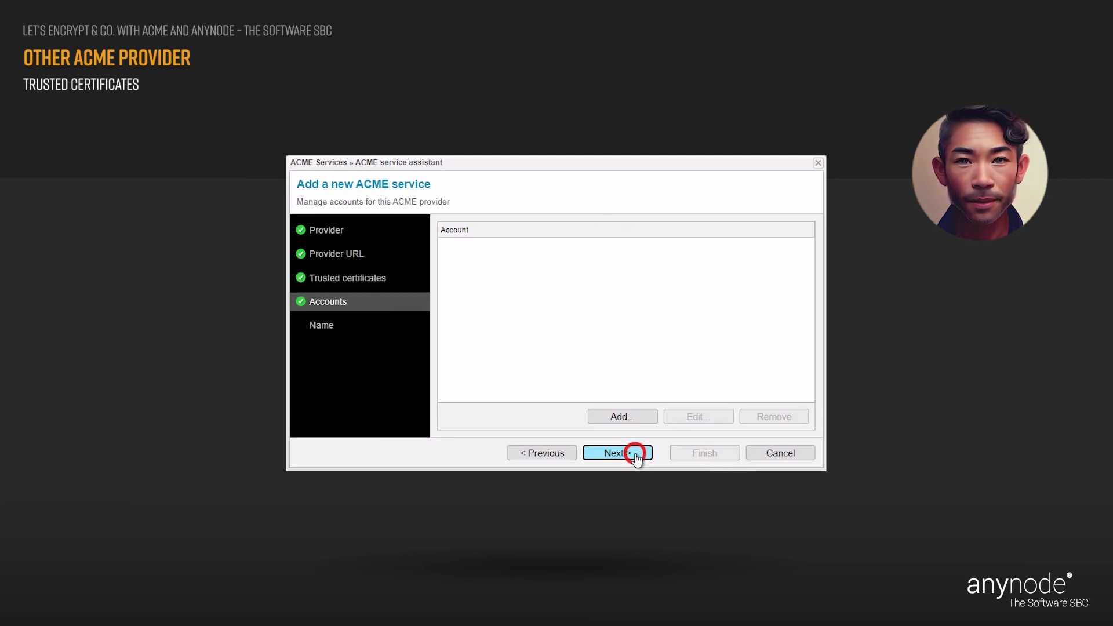
pyautogui.click(617, 452)
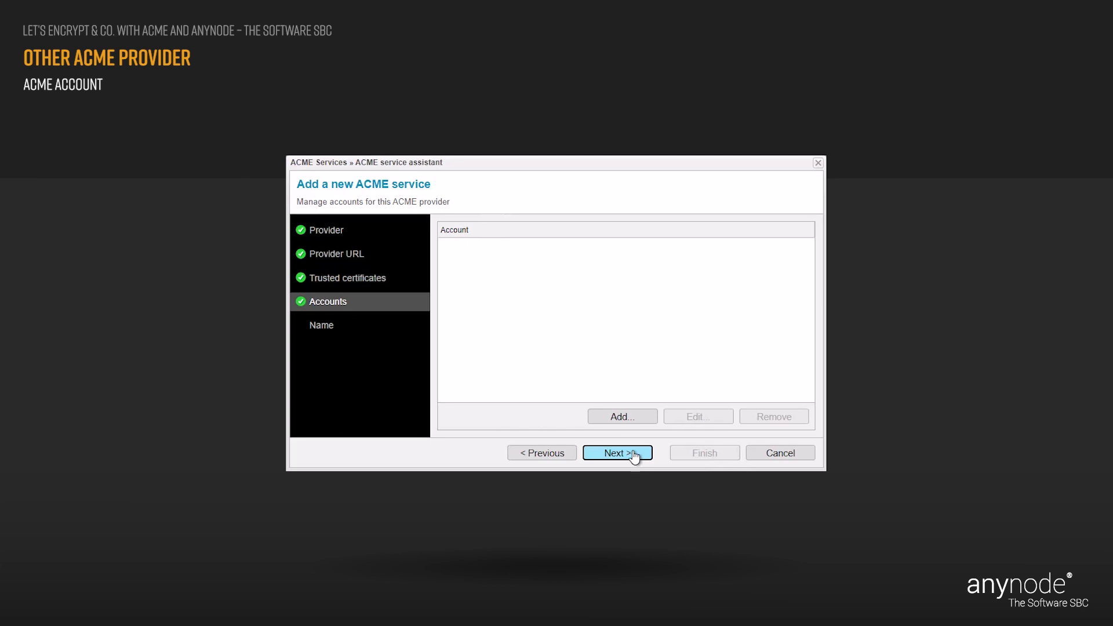
pyautogui.click(622, 416)
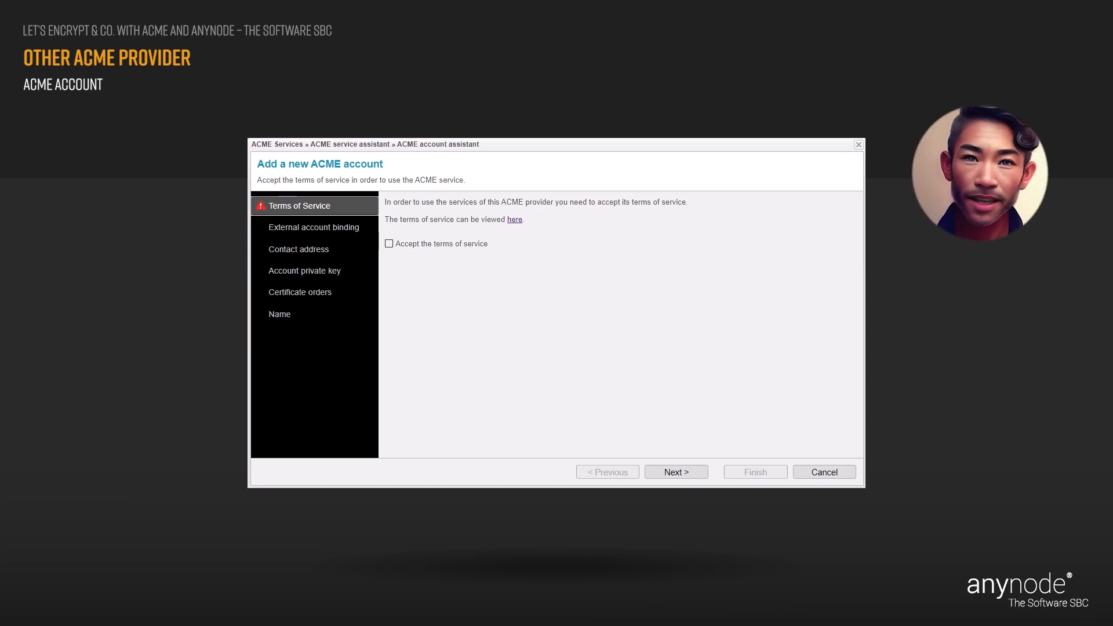
pyautogui.moveTo(412, 265)
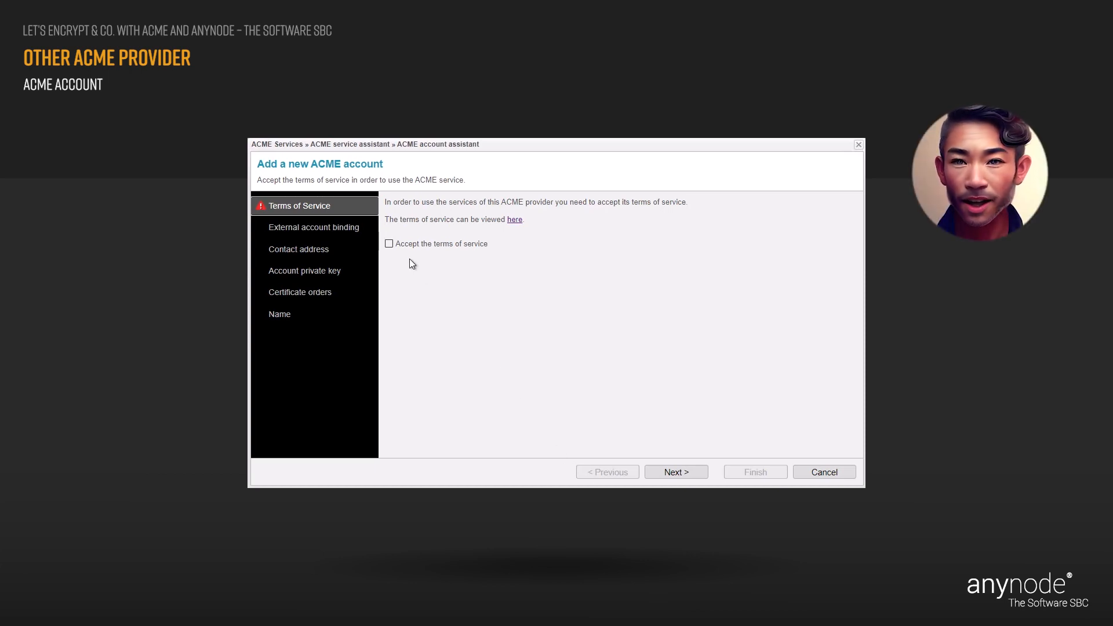
# Accept the provider's terms of service and continue to external account binding.
pyautogui.click(390, 243)
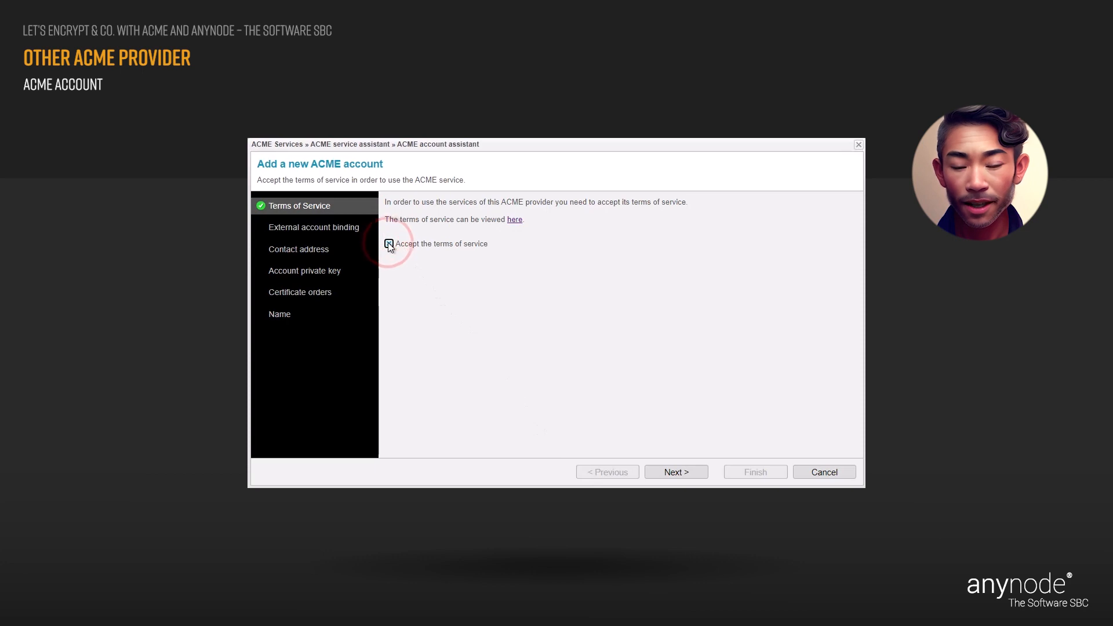
pyautogui.click(390, 243)
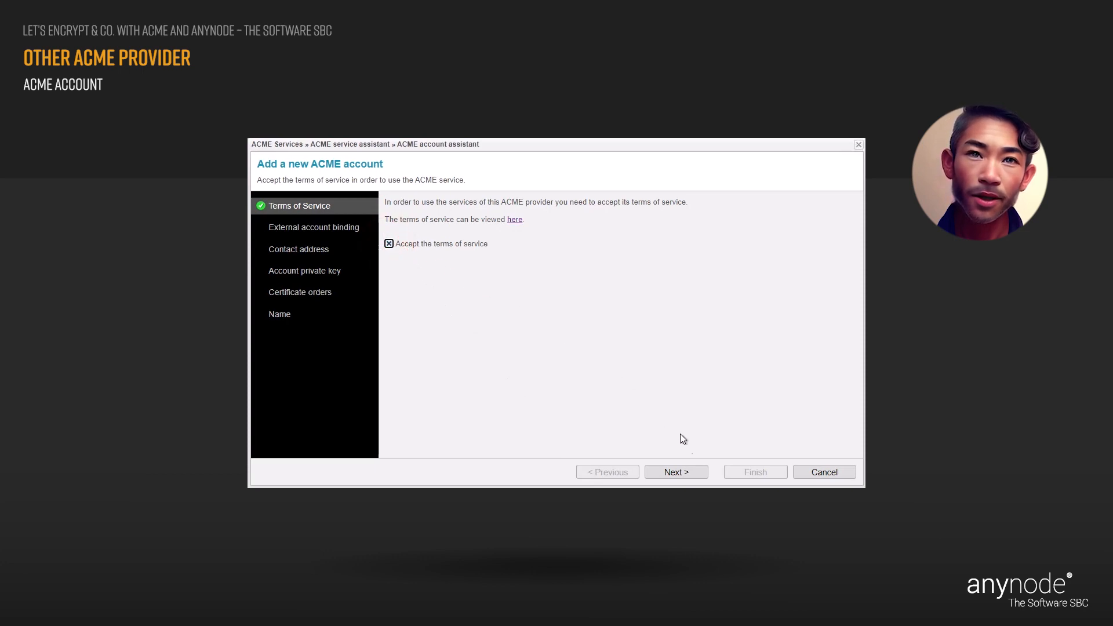
pyautogui.click(676, 472)
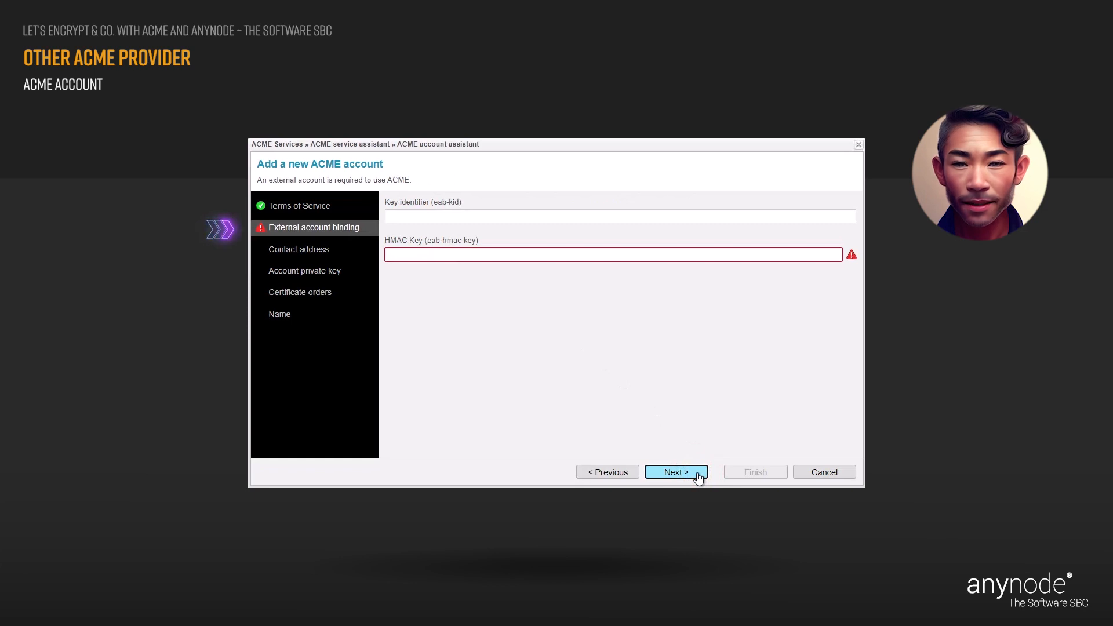
pyautogui.moveTo(429, 243)
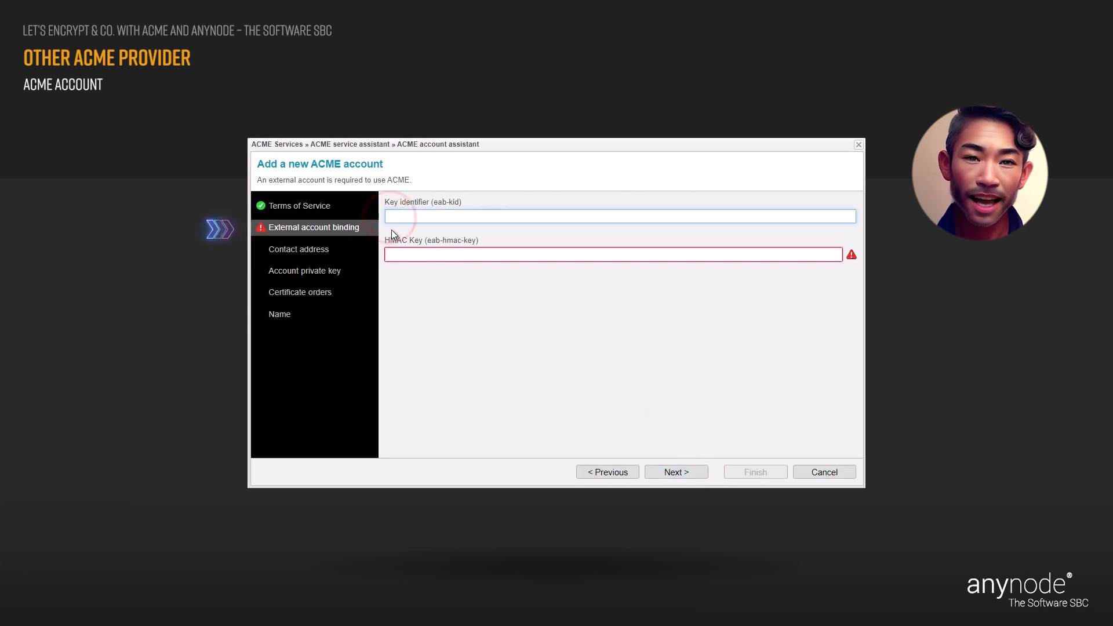
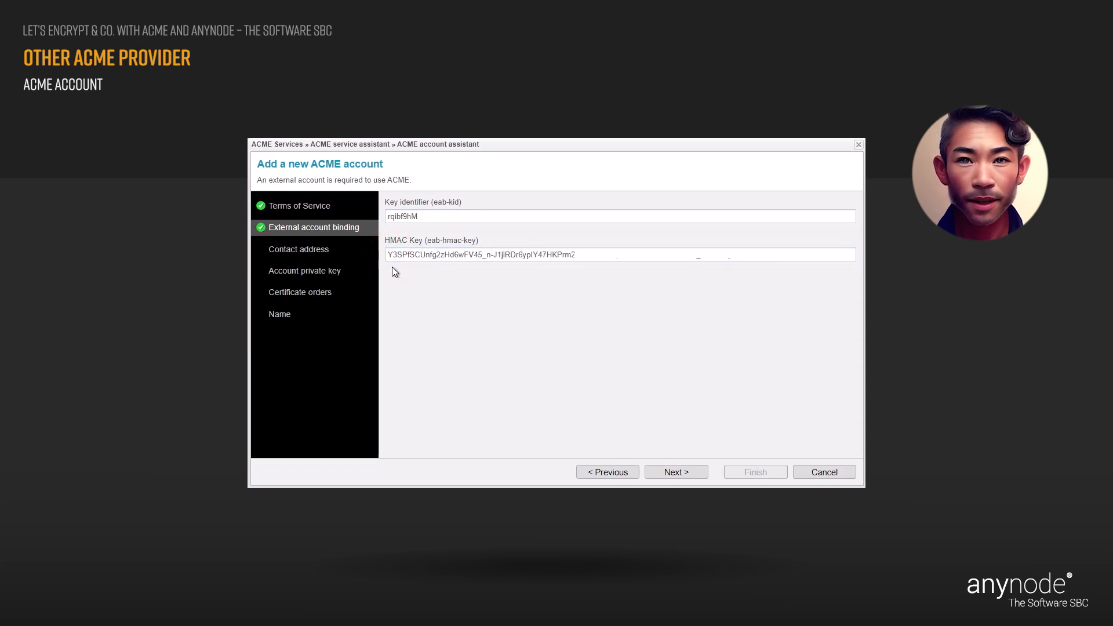
pyautogui.moveTo(687, 472)
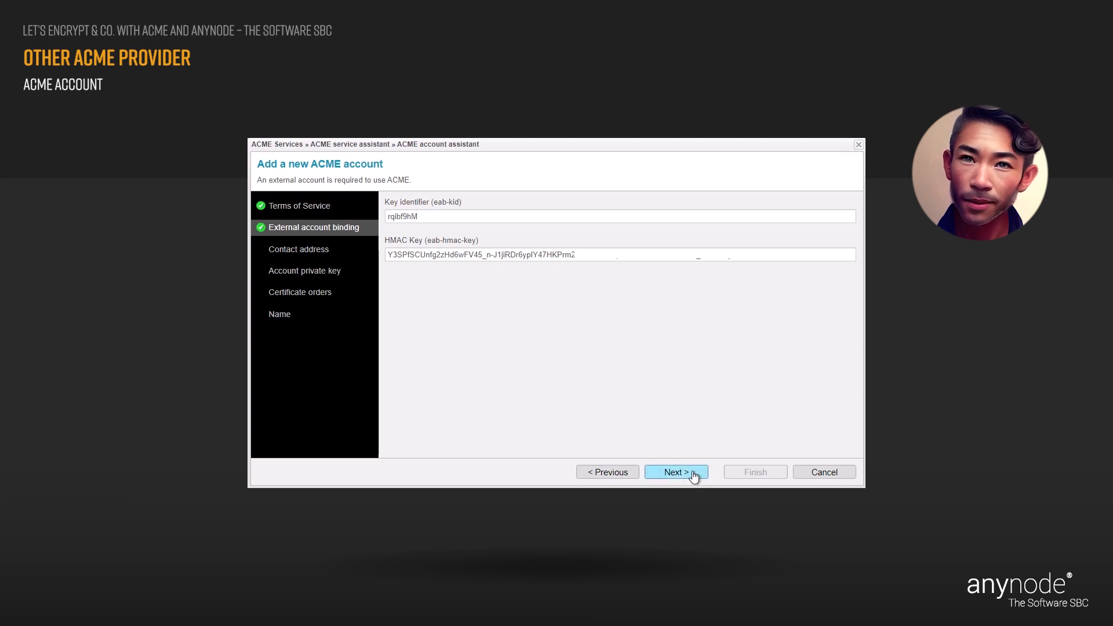
pyautogui.click(676, 472)
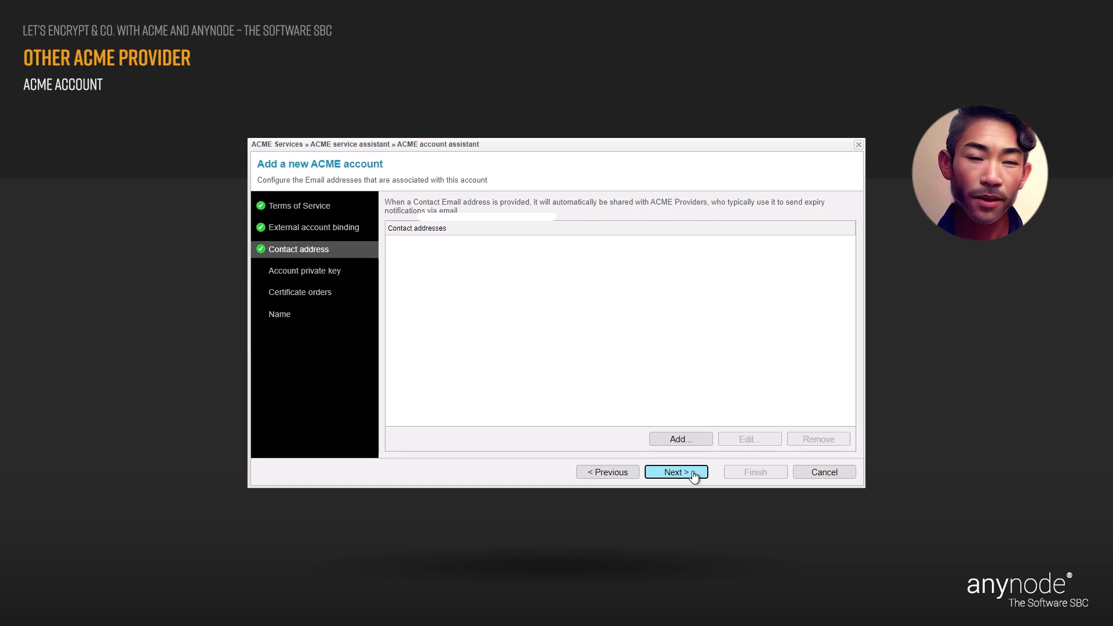
pyautogui.moveTo(690, 457)
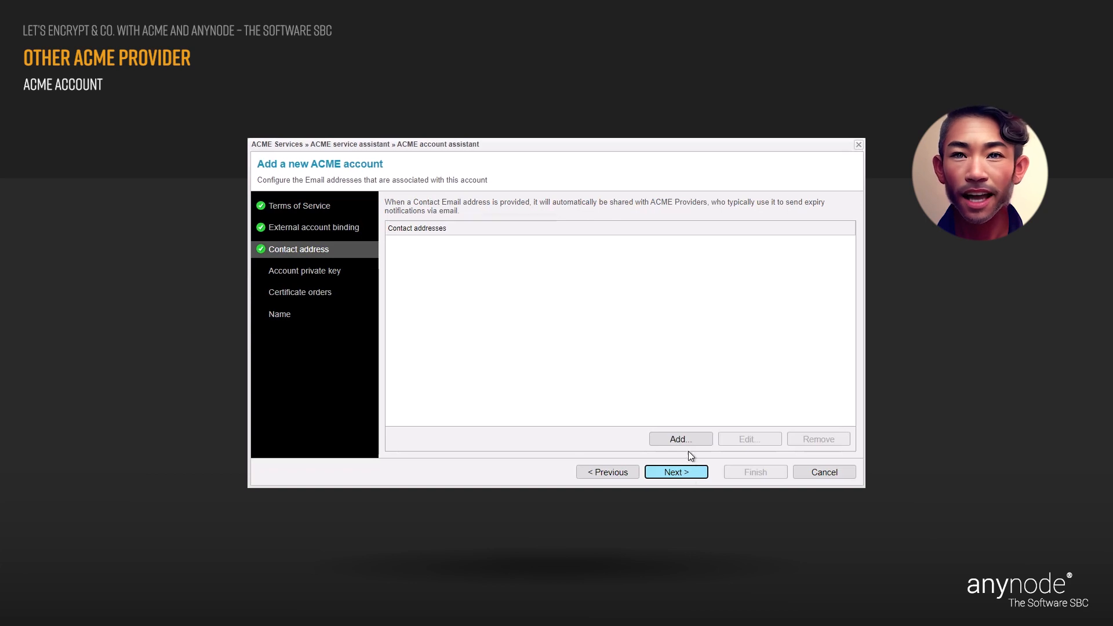
# Add a contact e-mail address to the account and continue to its private key settings.
pyautogui.click(679, 438)
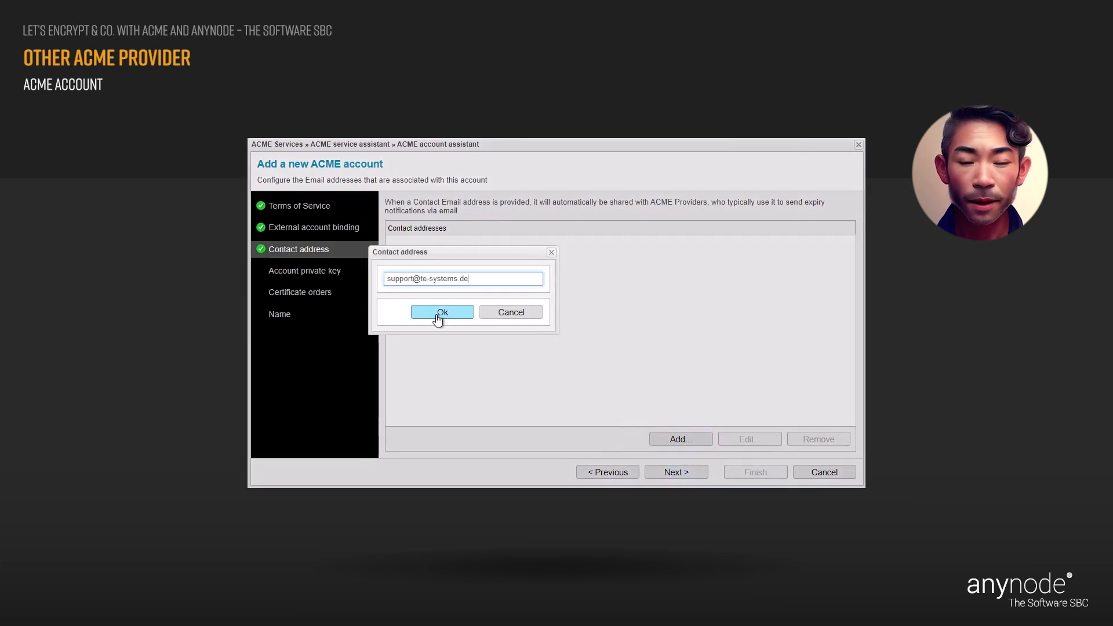
pyautogui.click(442, 312)
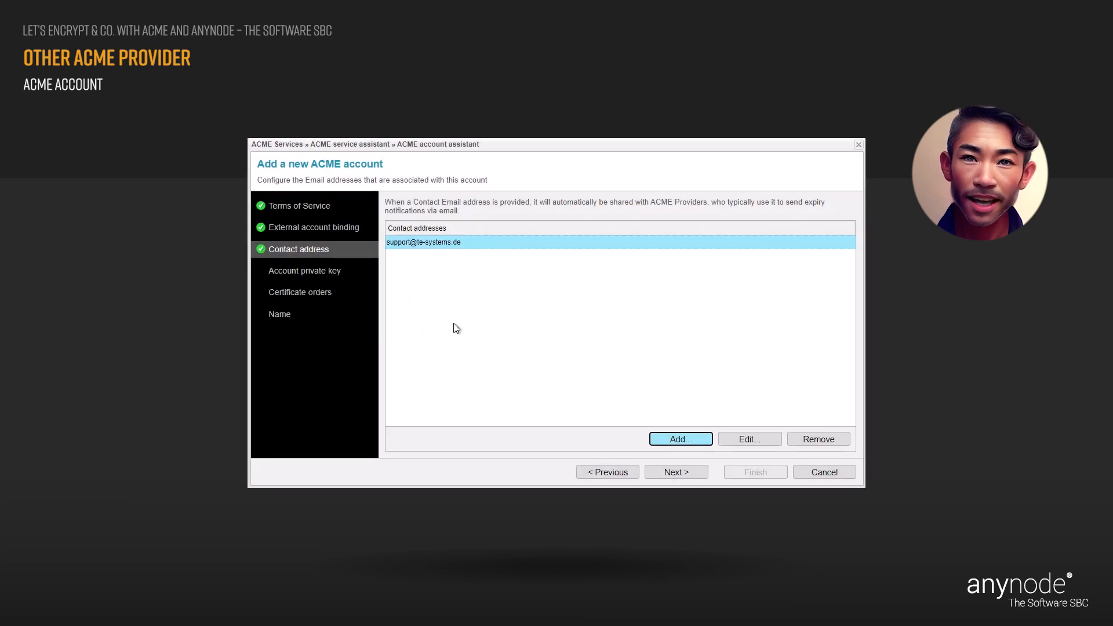
pyautogui.click(677, 472)
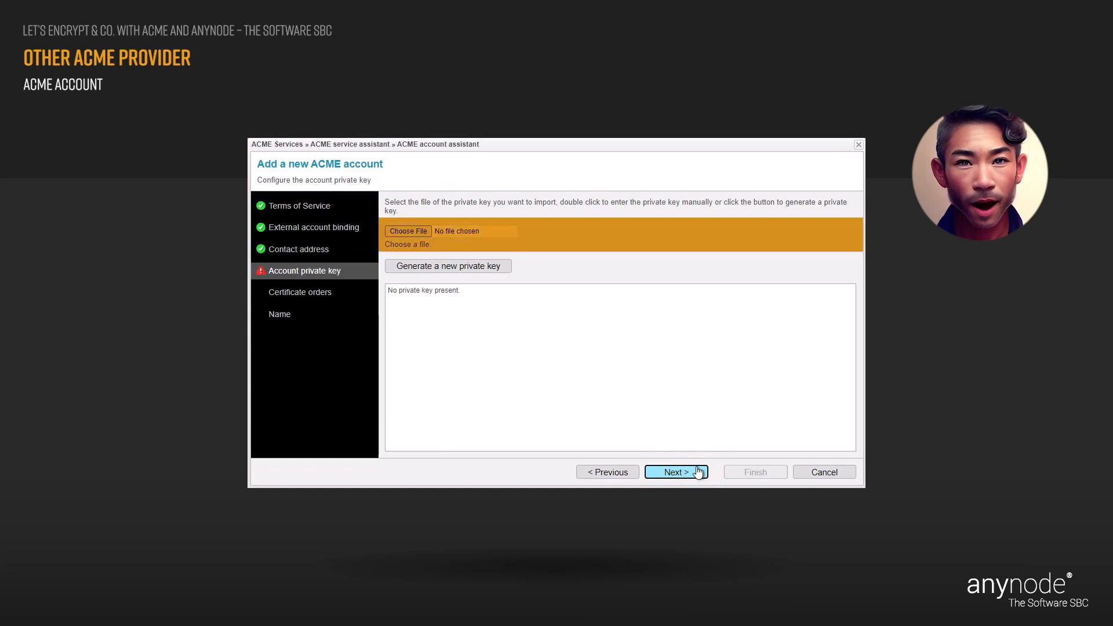
pyautogui.moveTo(496, 271)
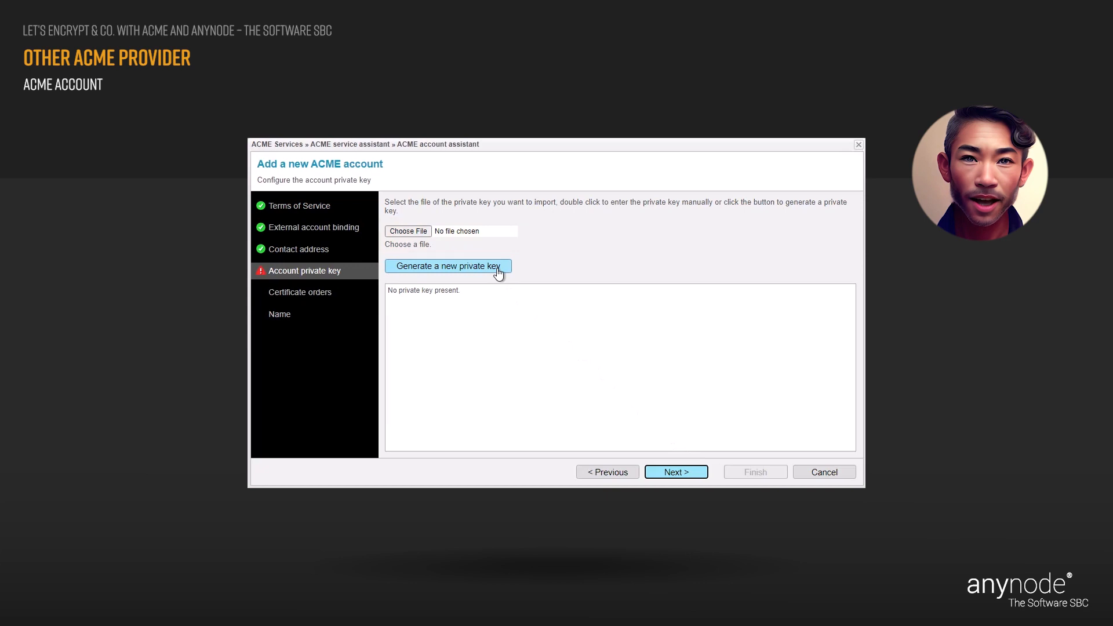
# Generate a new 4096-bit RSA private key for the account and continue to certificate orders.
pyautogui.click(448, 267)
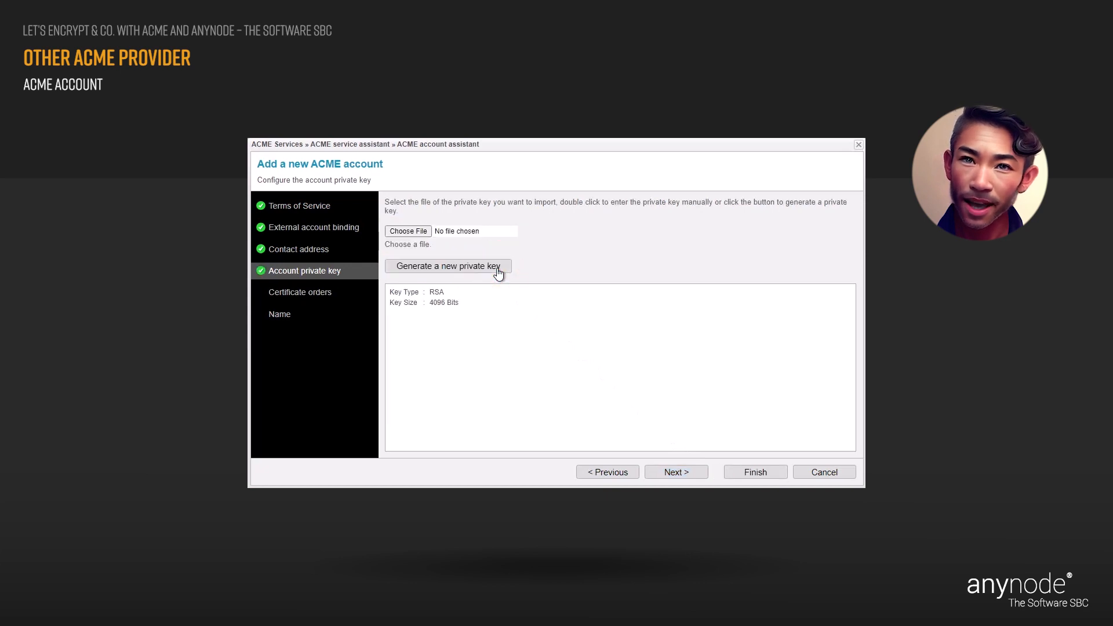
pyautogui.click(677, 472)
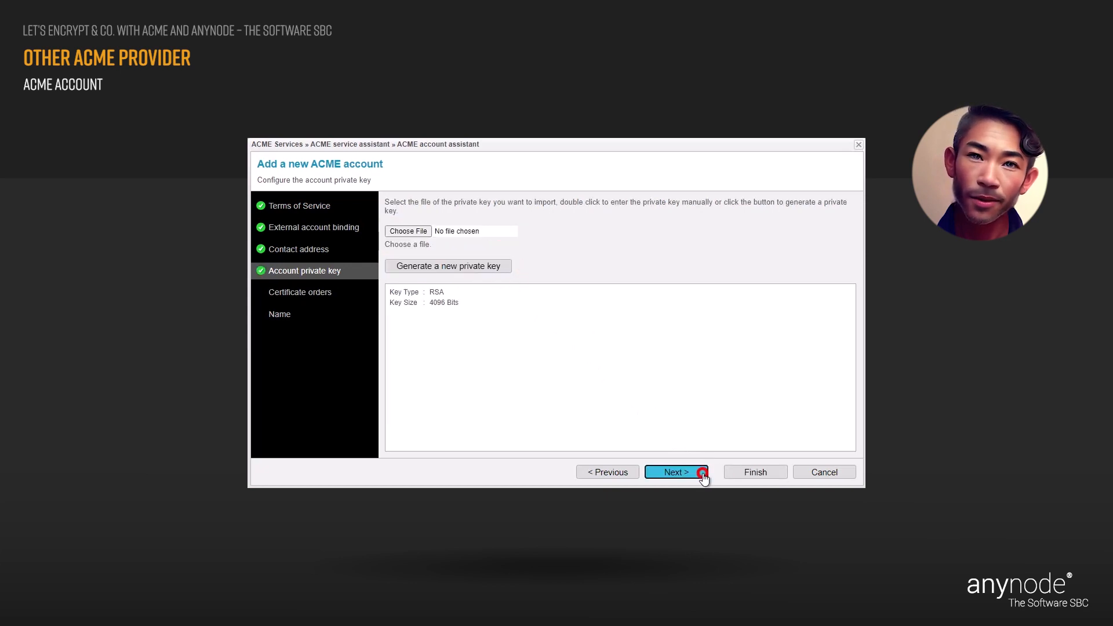
pyautogui.click(676, 472)
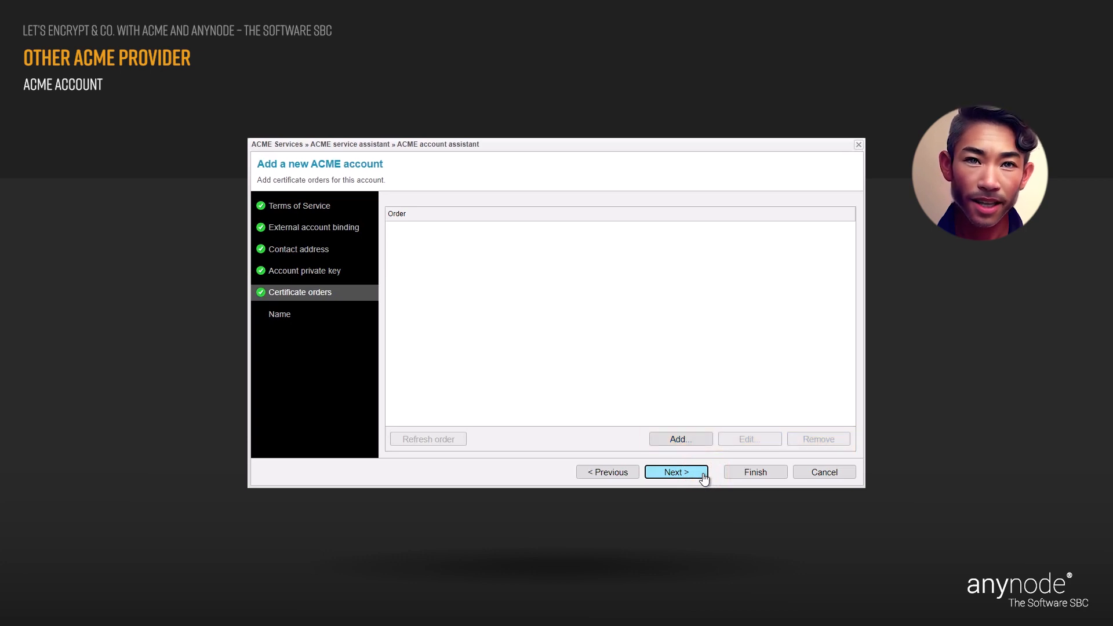
# Finish the account with no certificate orders, keeping its suggested contact-address name.
pyautogui.click(676, 472)
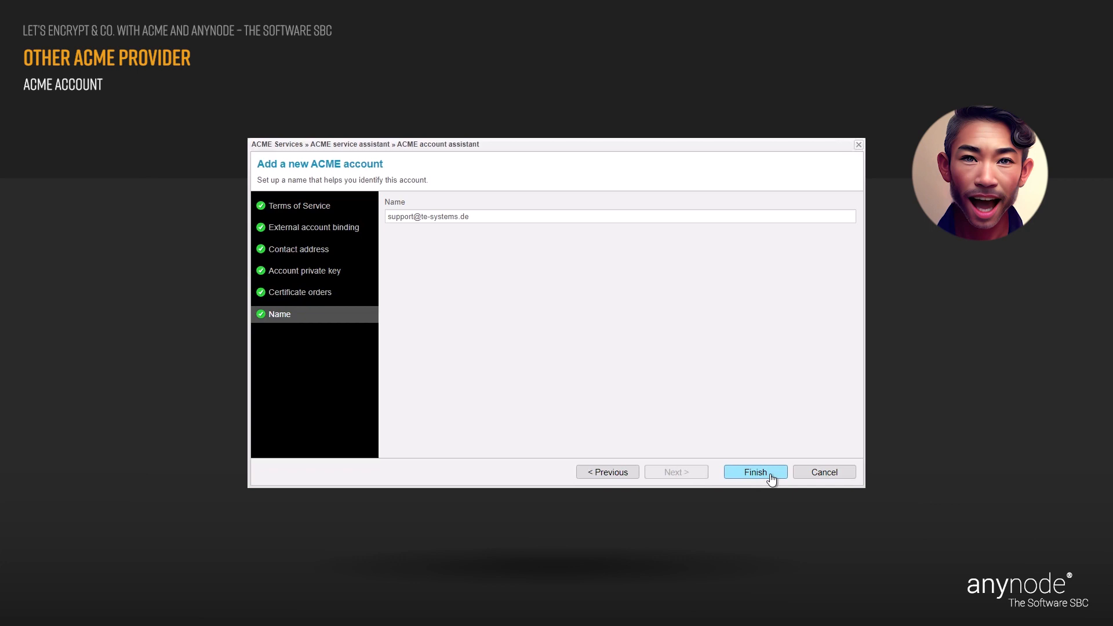
pyautogui.click(756, 472)
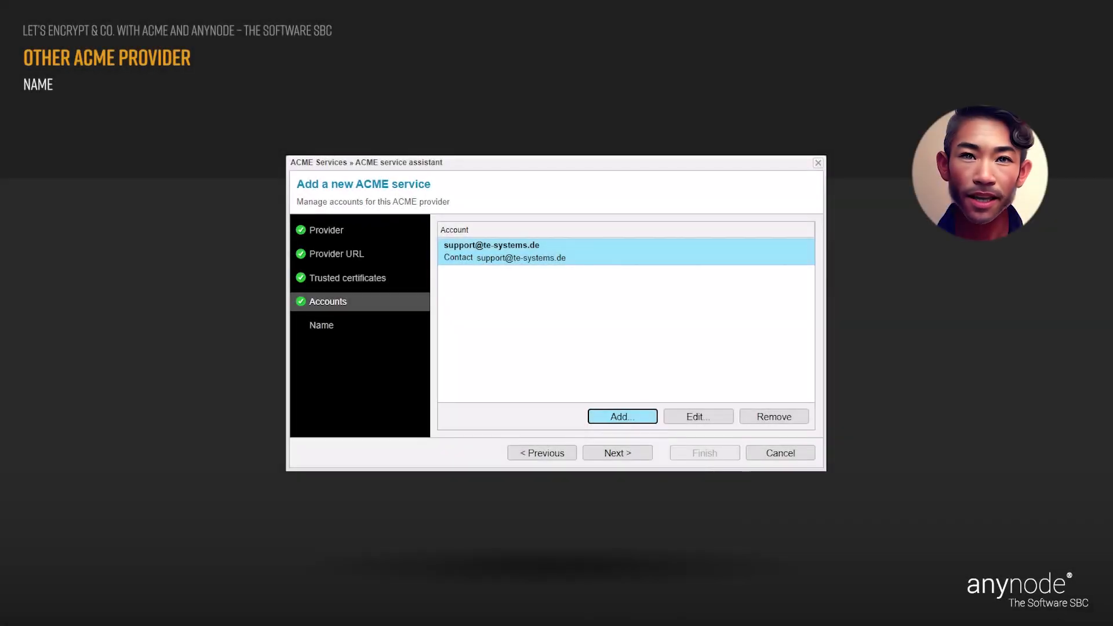
# Name the service 'ZeroSSL manually added', finish it, and close the ACME Services list.
pyautogui.click(617, 452)
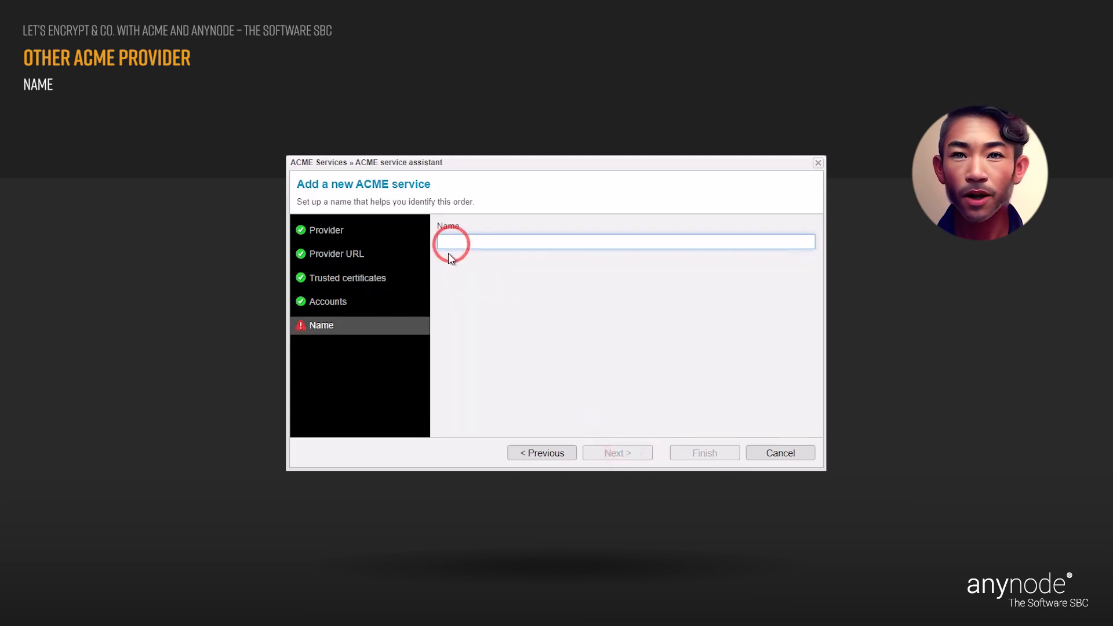
pyautogui.write('ZeroSSL manually added')
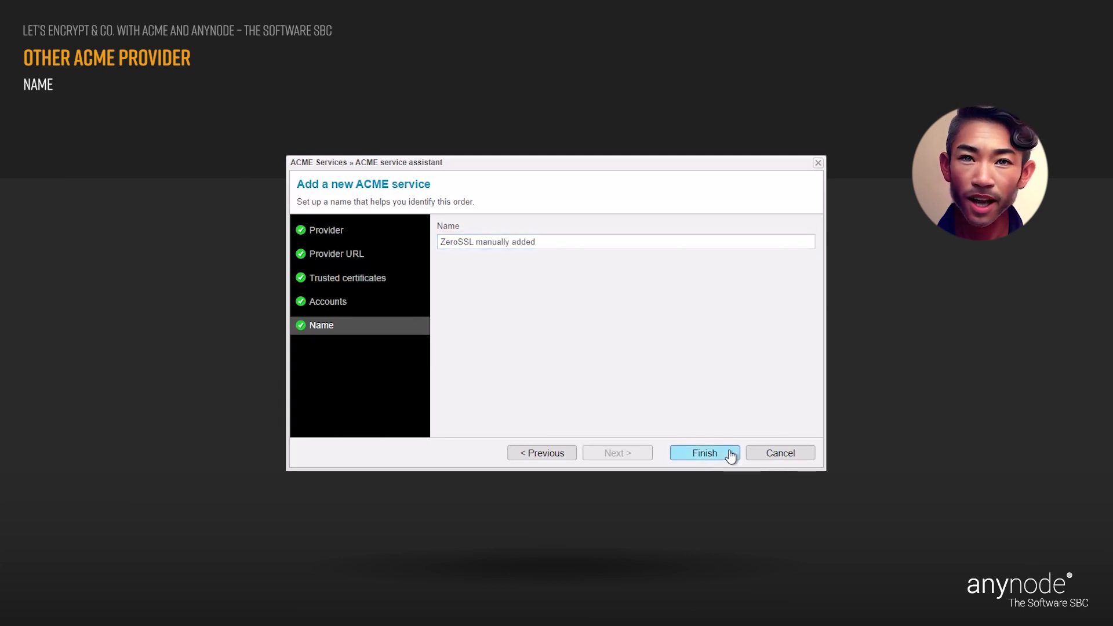
pyautogui.click(705, 453)
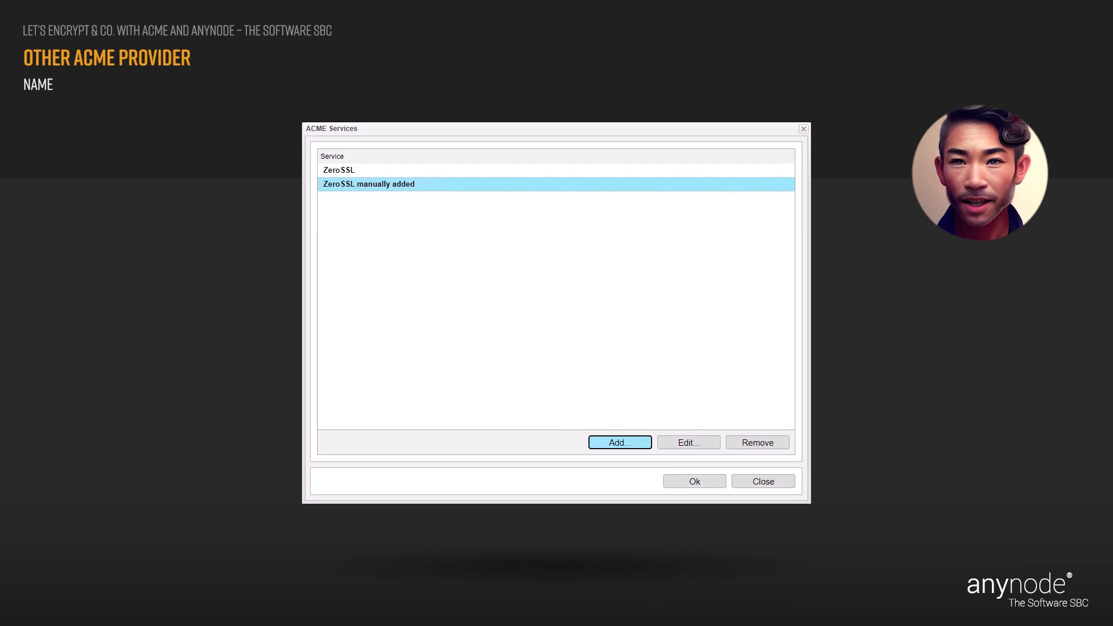
pyautogui.moveTo(714, 483)
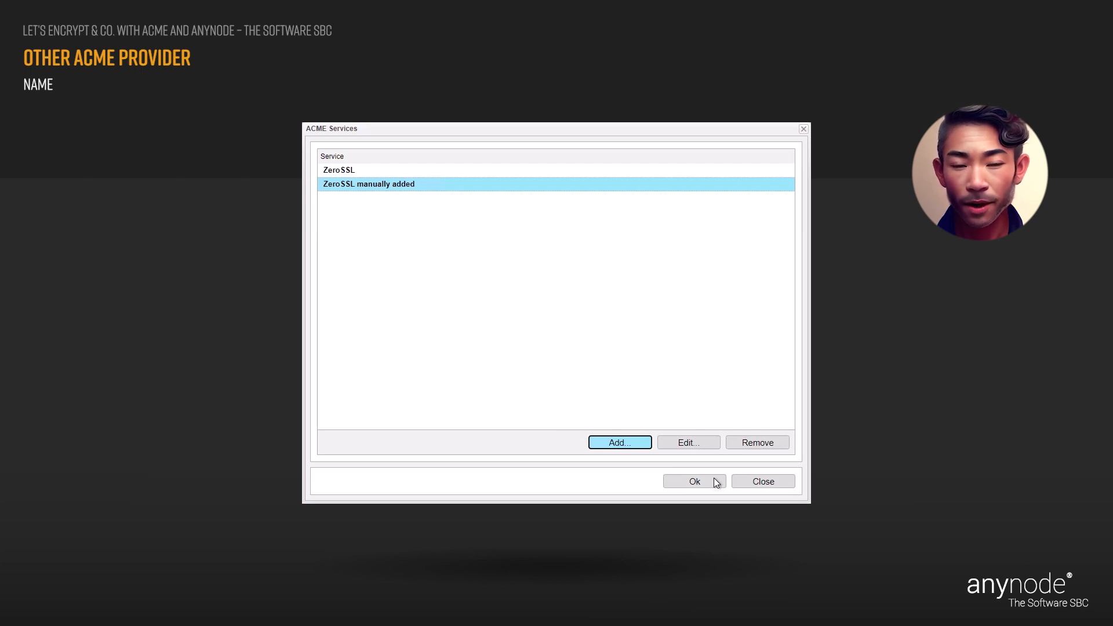
pyautogui.click(695, 481)
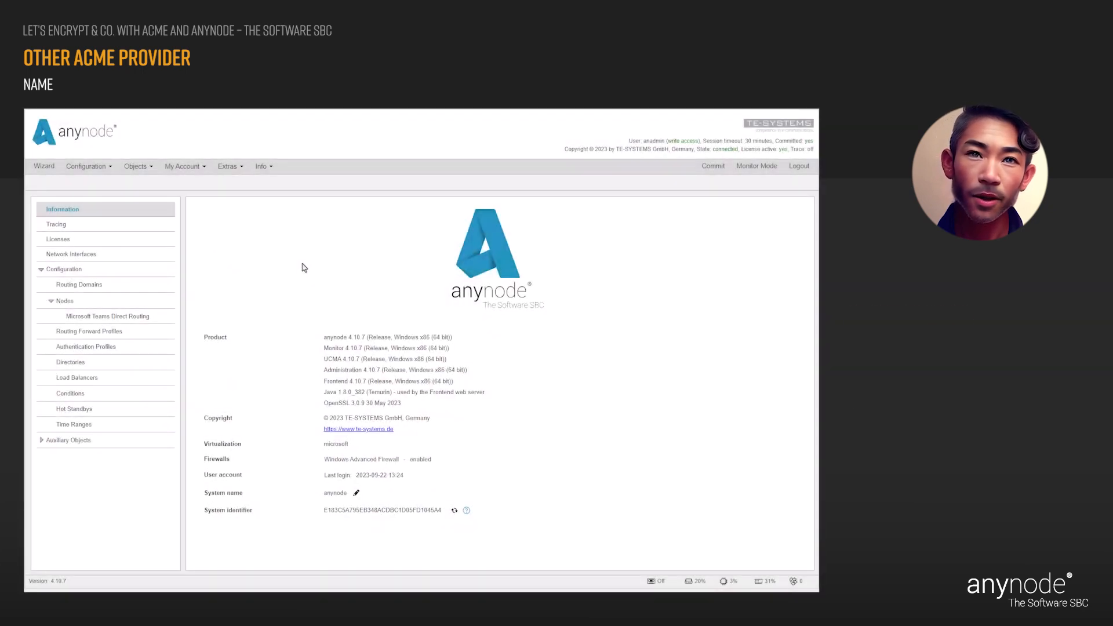